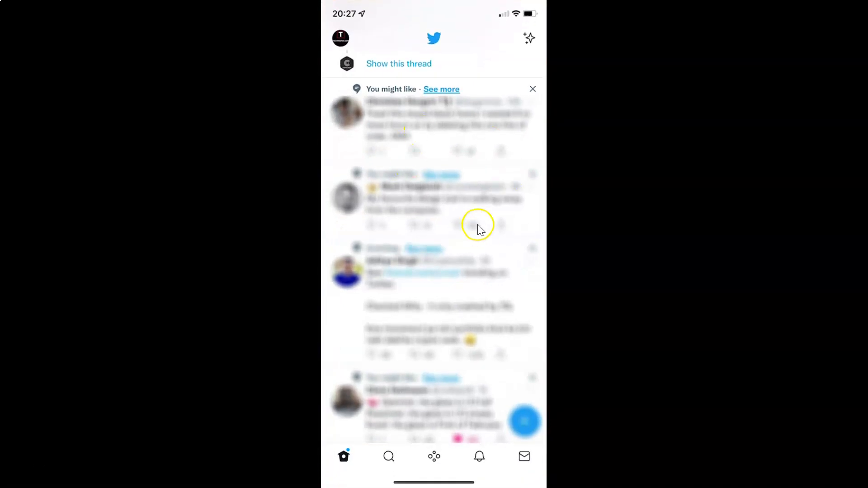
pyautogui.moveTo(418, 226)
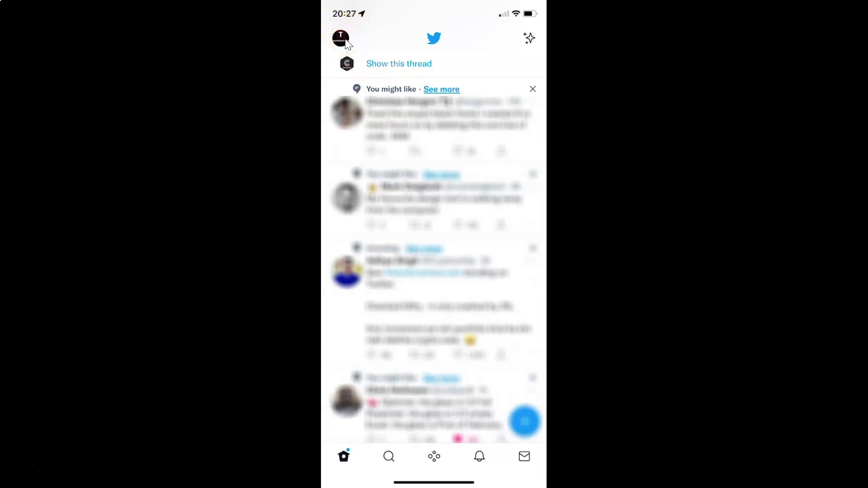
# Open the profile side menu and go to Settings and privacy
pyautogui.click(340, 37)
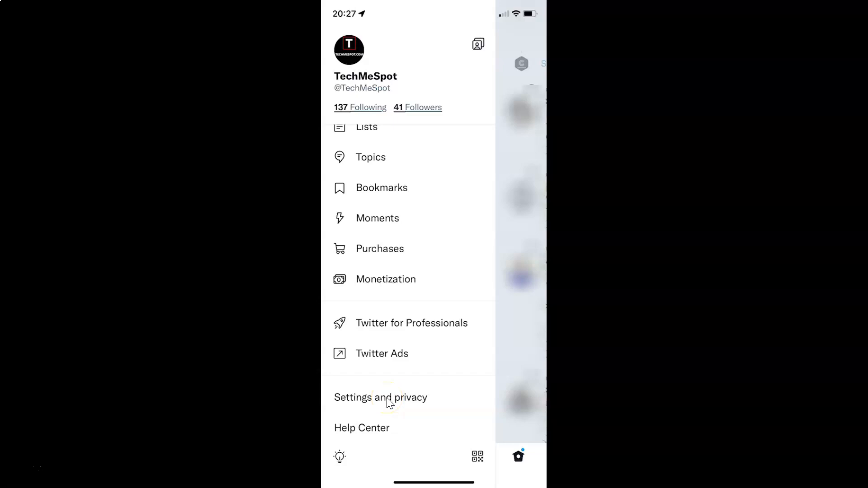
pyautogui.click(380, 397)
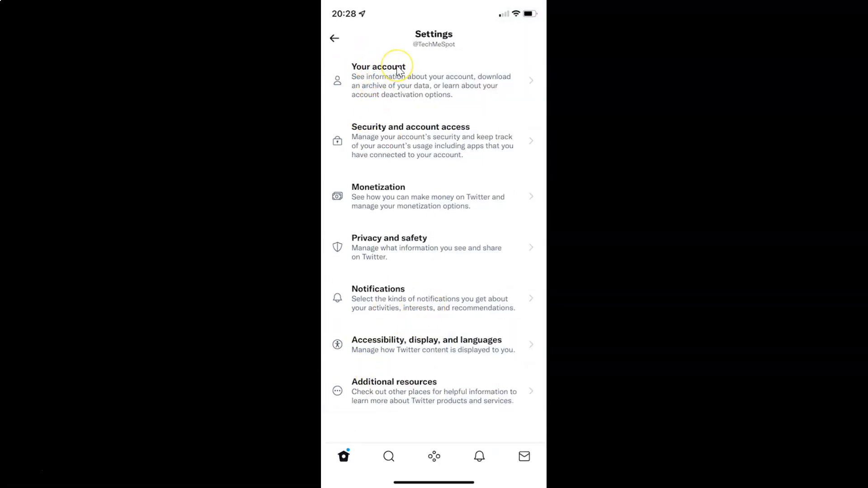
# Go to Your account, open Account information, and start logging out
pyautogui.click(392, 81)
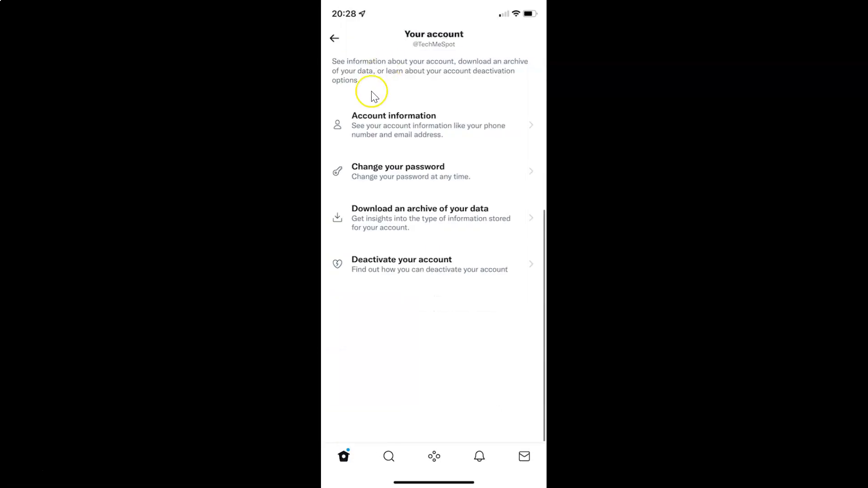
pyautogui.moveTo(423, 121)
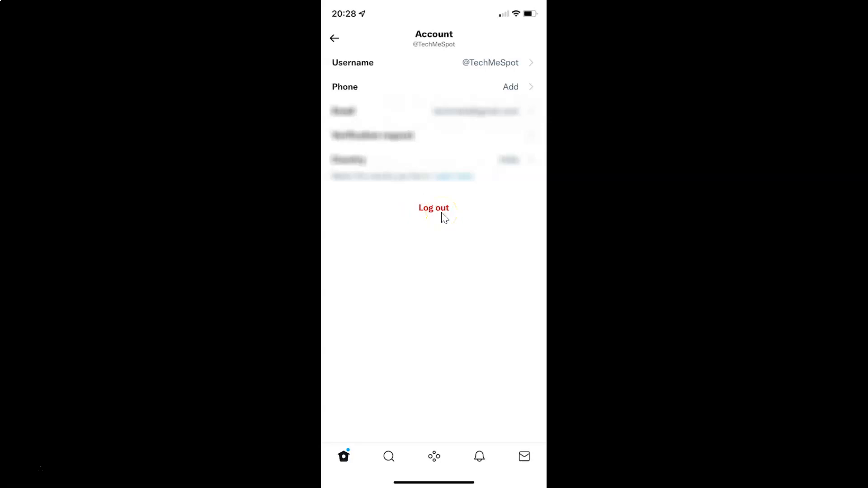
pyautogui.click(434, 208)
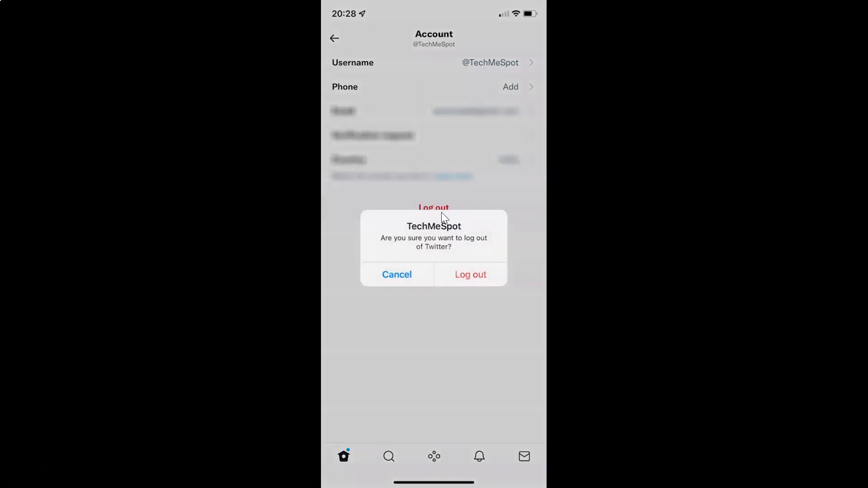
pyautogui.moveTo(392, 243)
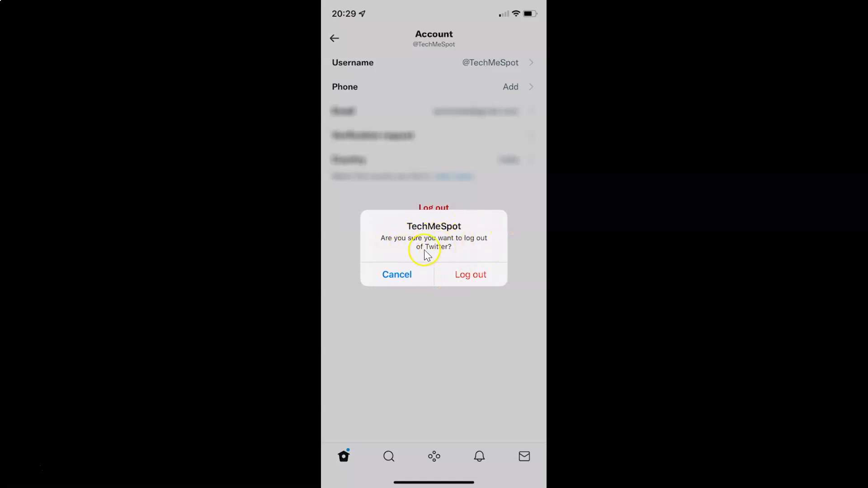
pyautogui.moveTo(404, 271)
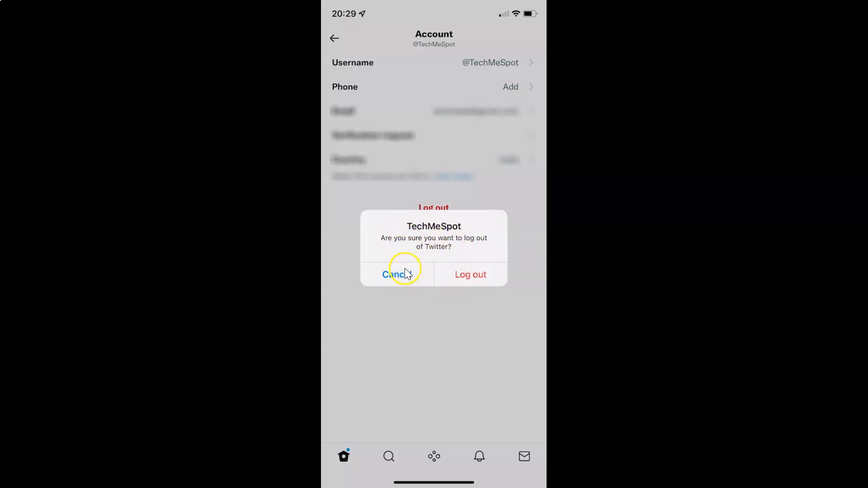
pyautogui.moveTo(465, 282)
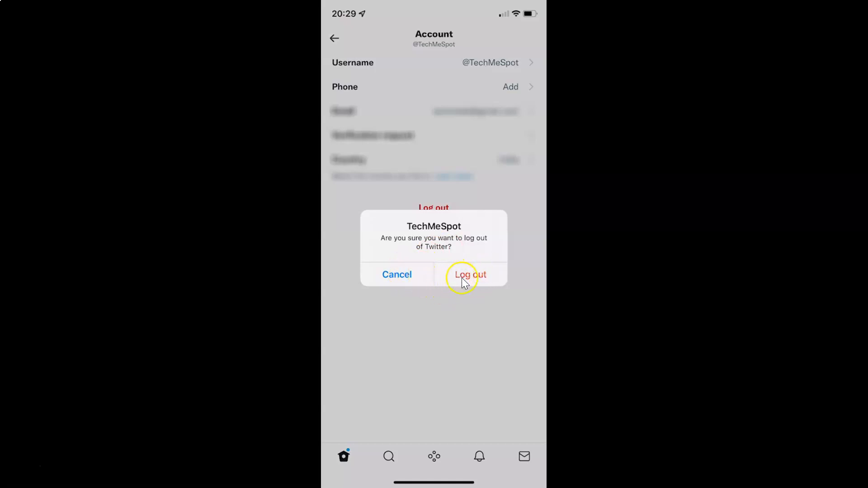
pyautogui.moveTo(471, 292)
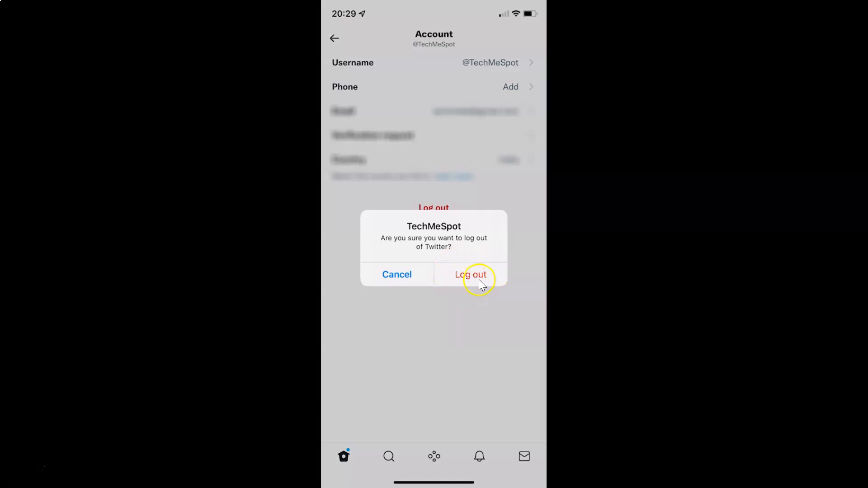
# Confirm Log out in the alert to sign out of Twitter
pyautogui.click(470, 274)
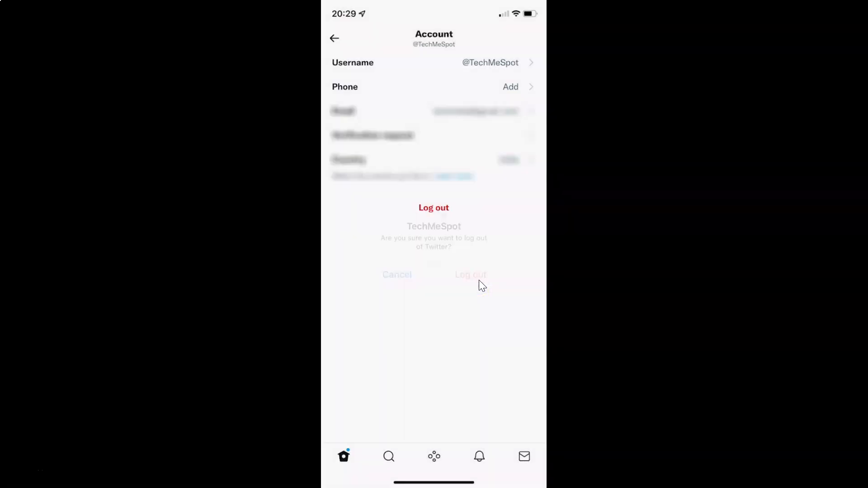
pyautogui.click(470, 274)
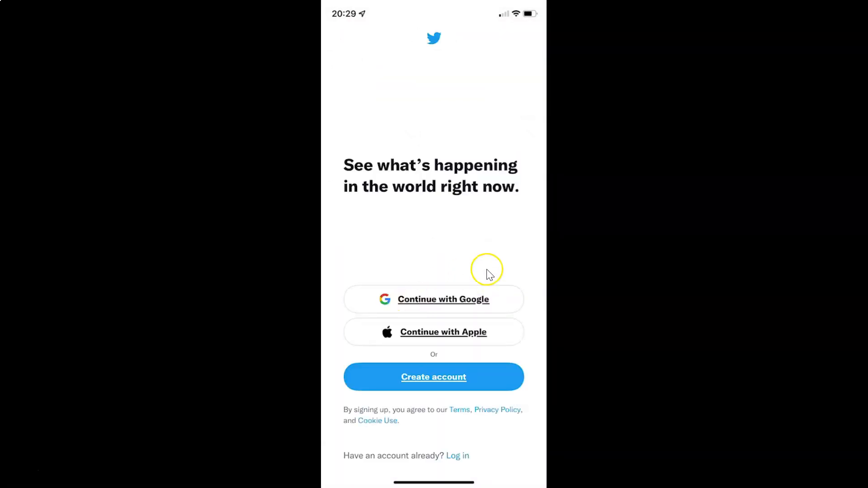
pyautogui.moveTo(508, 265)
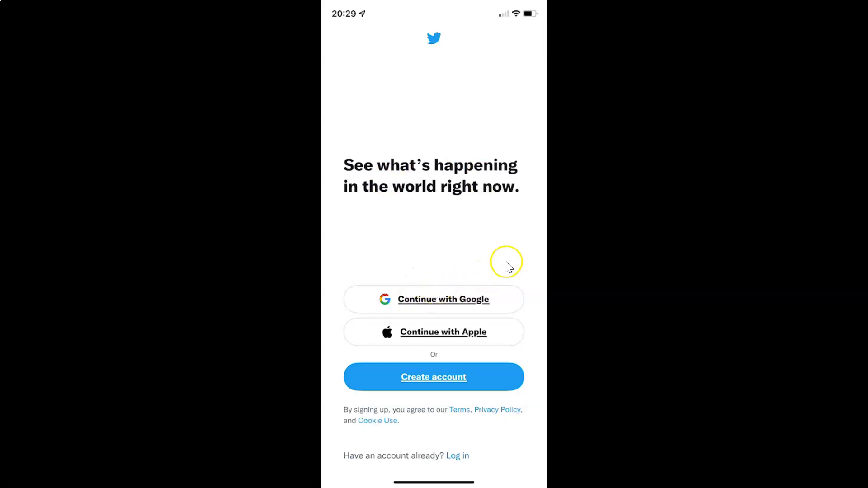